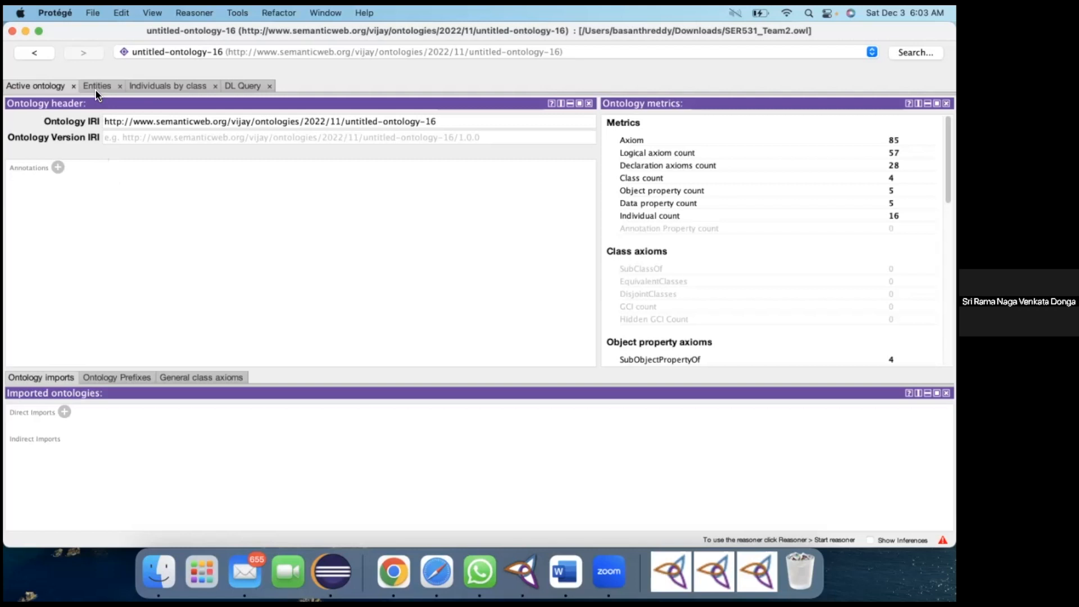
mouse_move(94, 90)
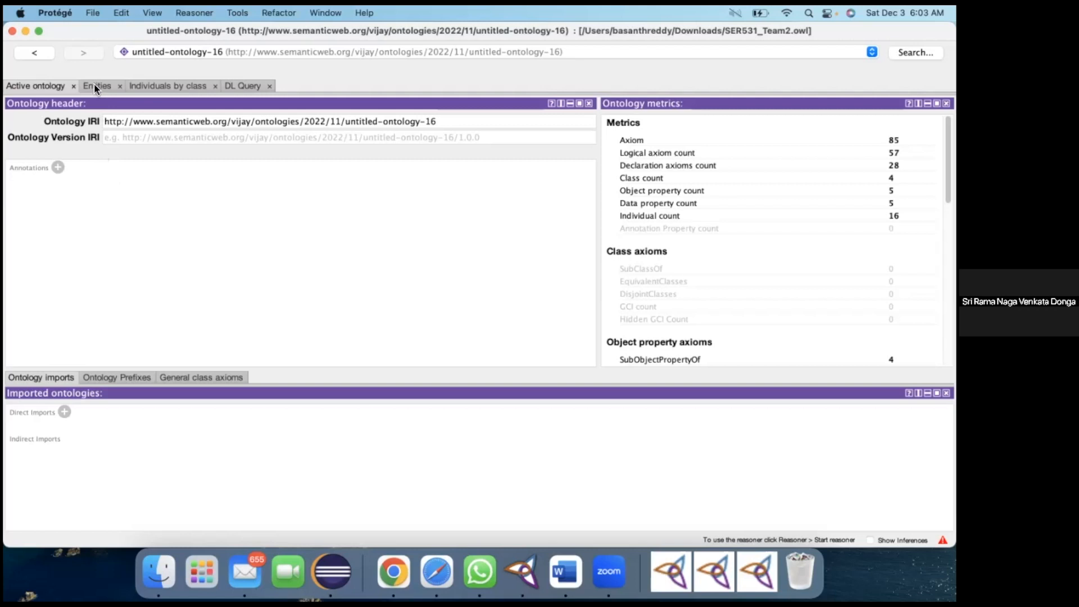
Inspect the Disease, DiseaseDescription and Symptom classes with their instances.
left_click(97, 86)
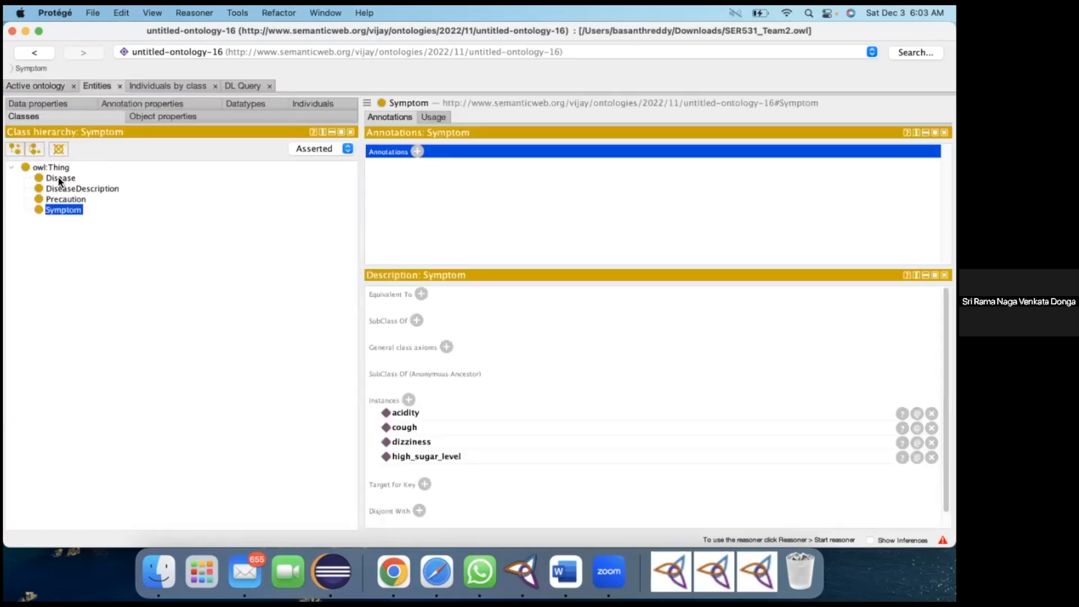
left_click(61, 178)
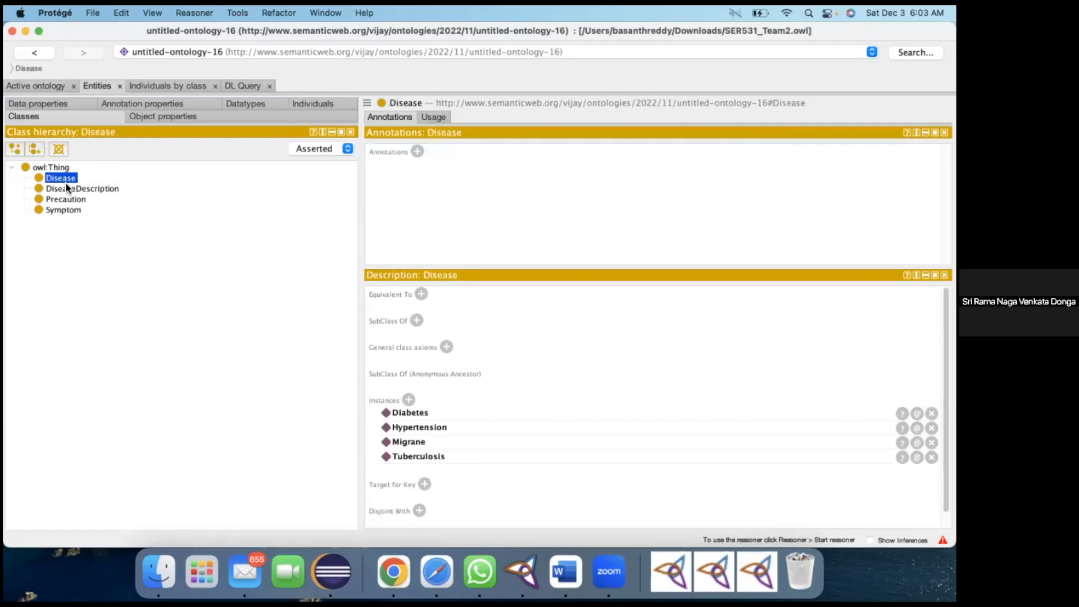
left_click(82, 189)
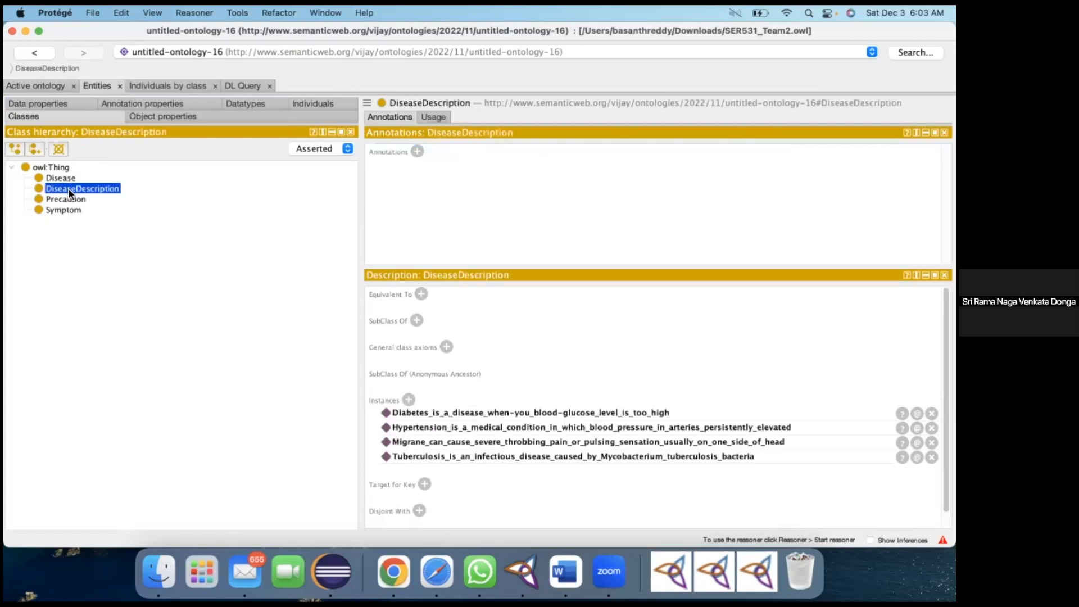
left_click(63, 209)
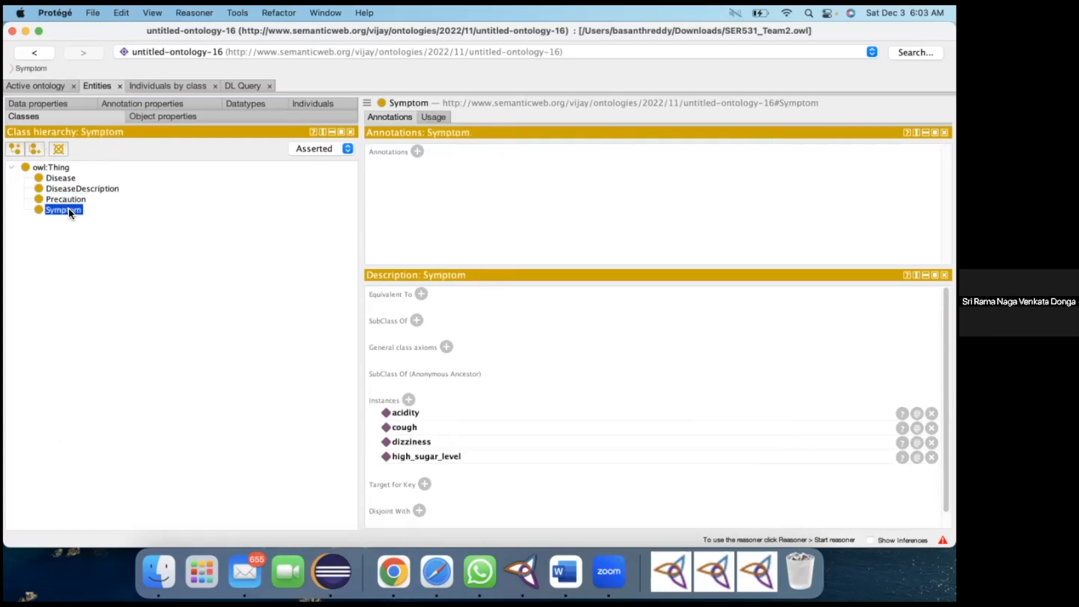
Check hasDiseaseDescription's domain and range, then move to the data properties.
left_click(162, 115)
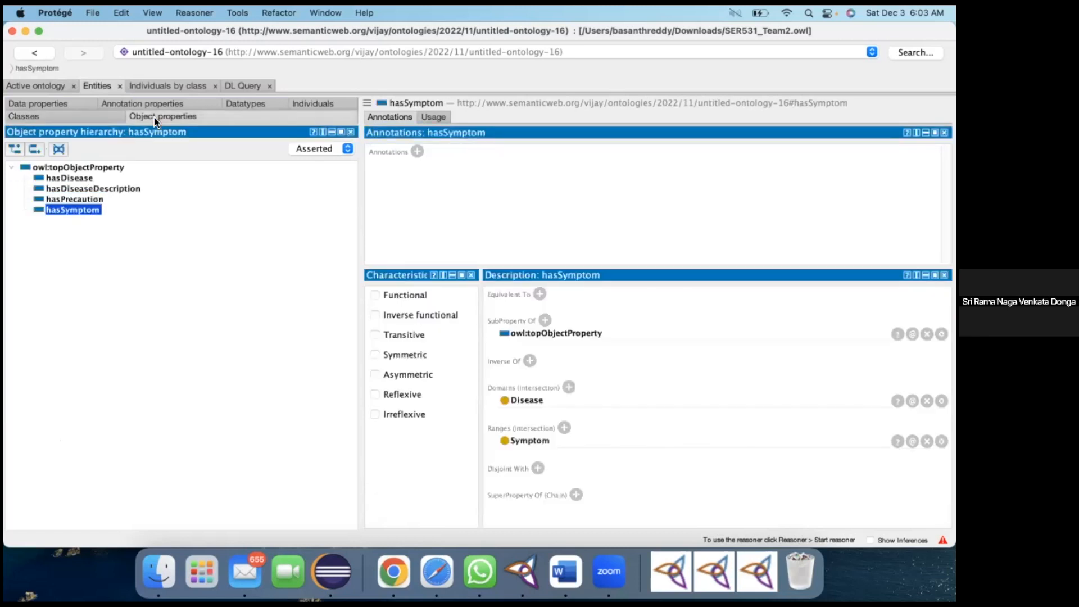
mouse_move(69, 177)
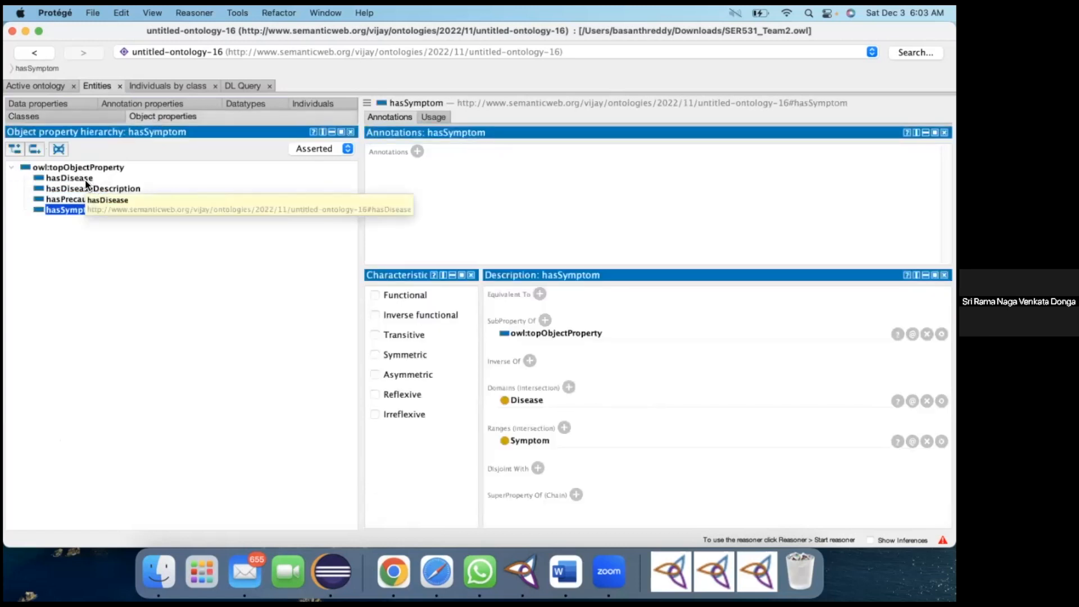
left_click(92, 187)
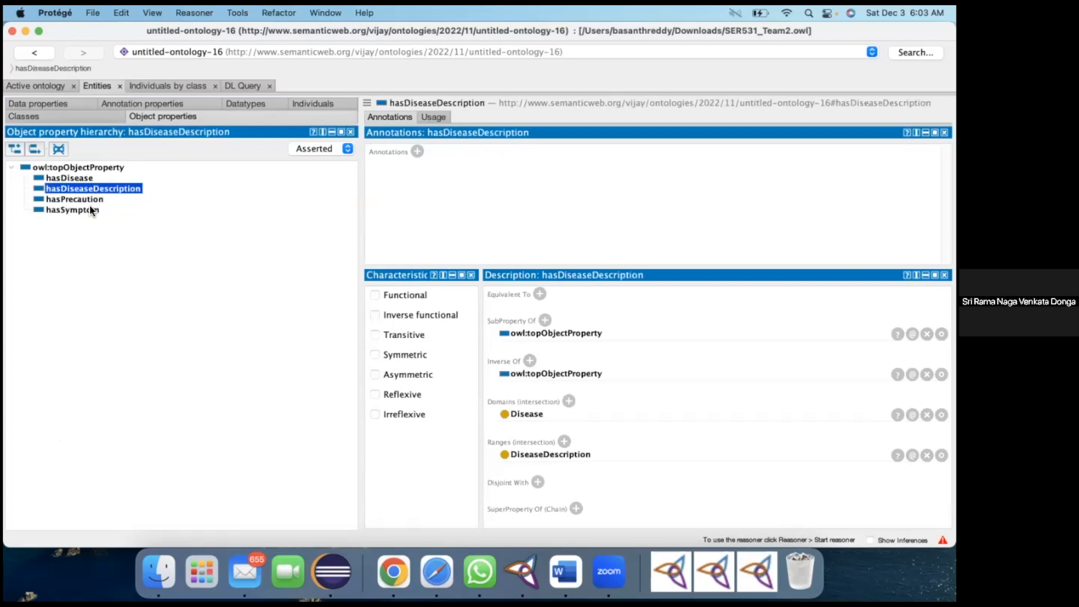
left_click(37, 104)
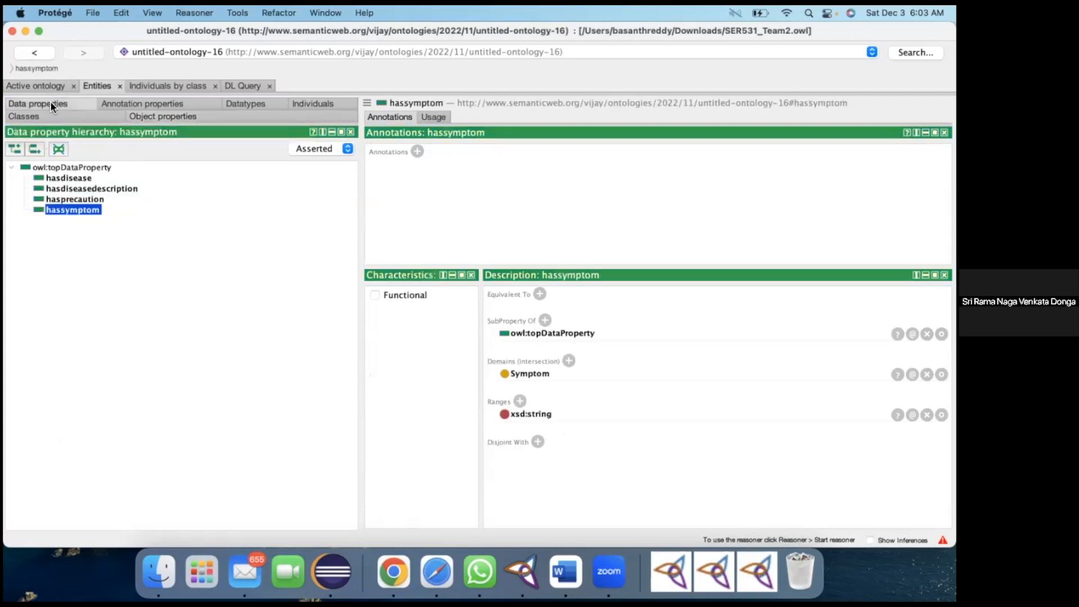
mouse_move(292, 110)
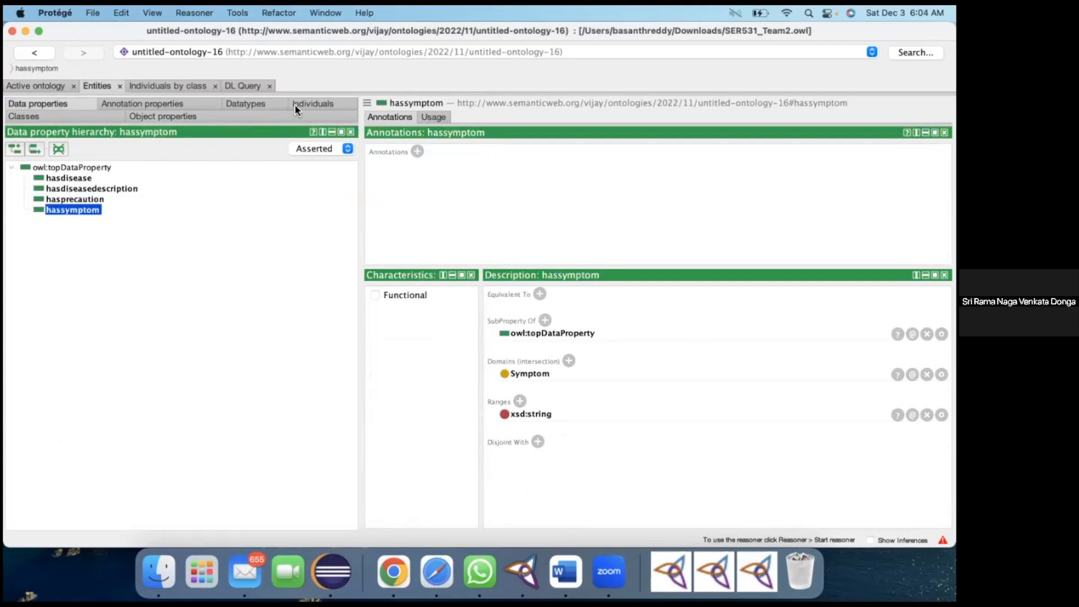
mouse_move(305, 108)
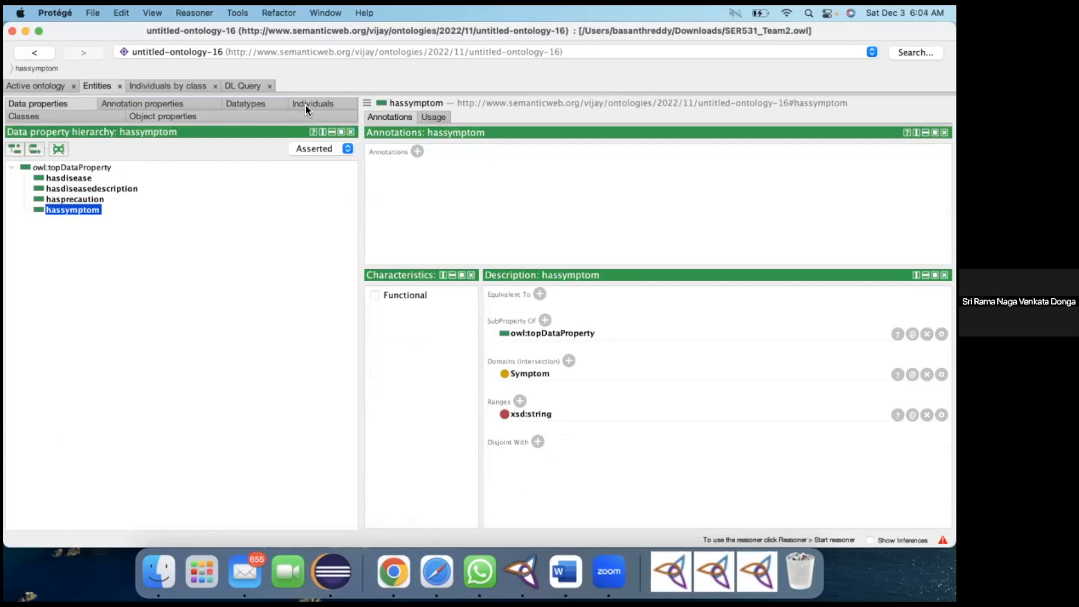
Review the individuals list and Diabetes' symptom and precaution assertions, then return to classes.
left_click(313, 103)
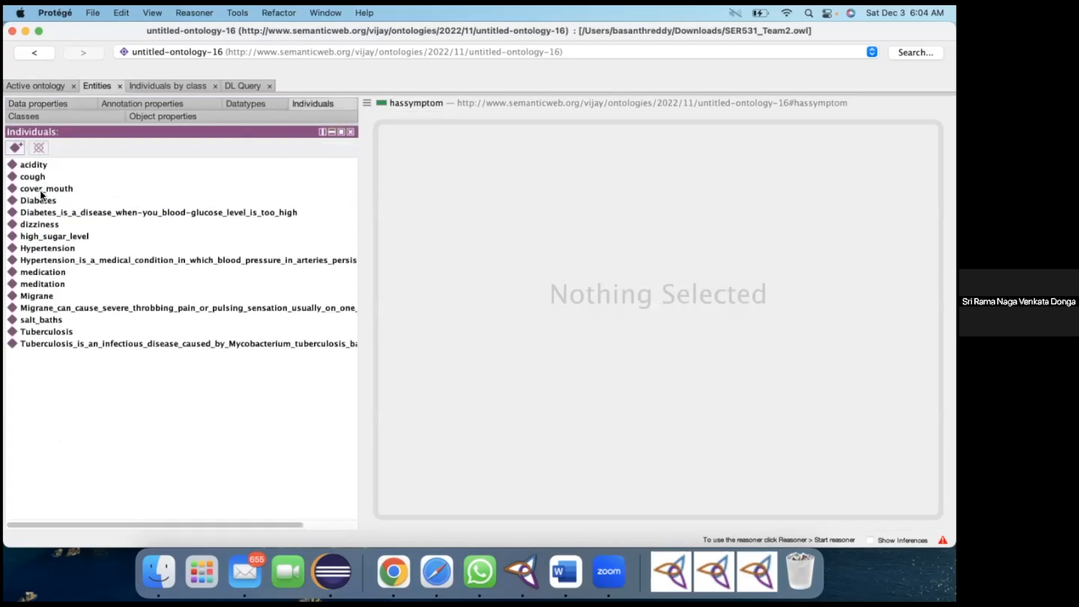
mouse_move(43, 224)
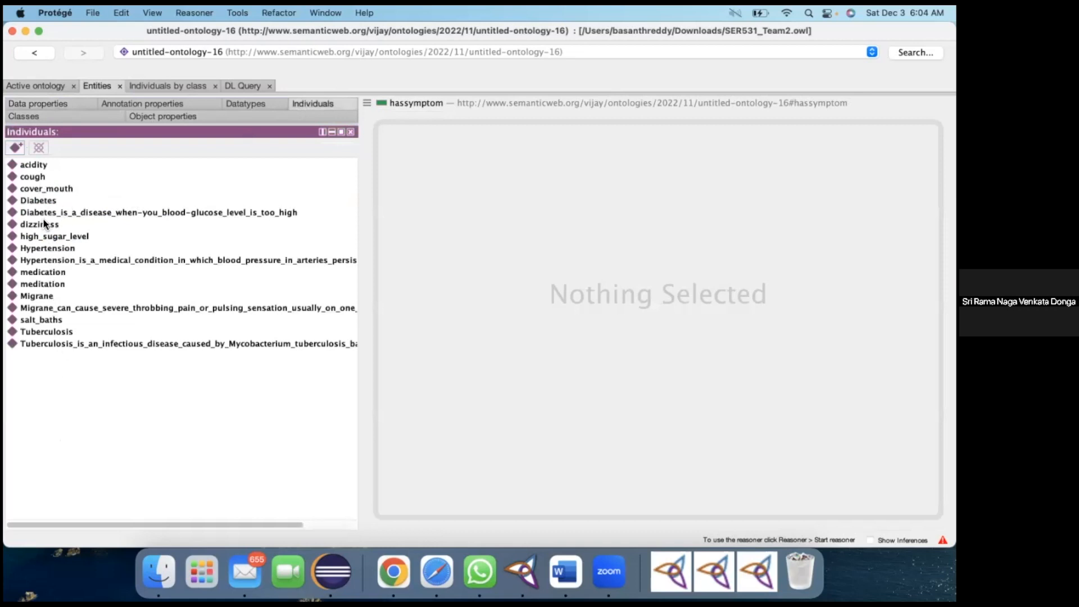
left_click(39, 200)
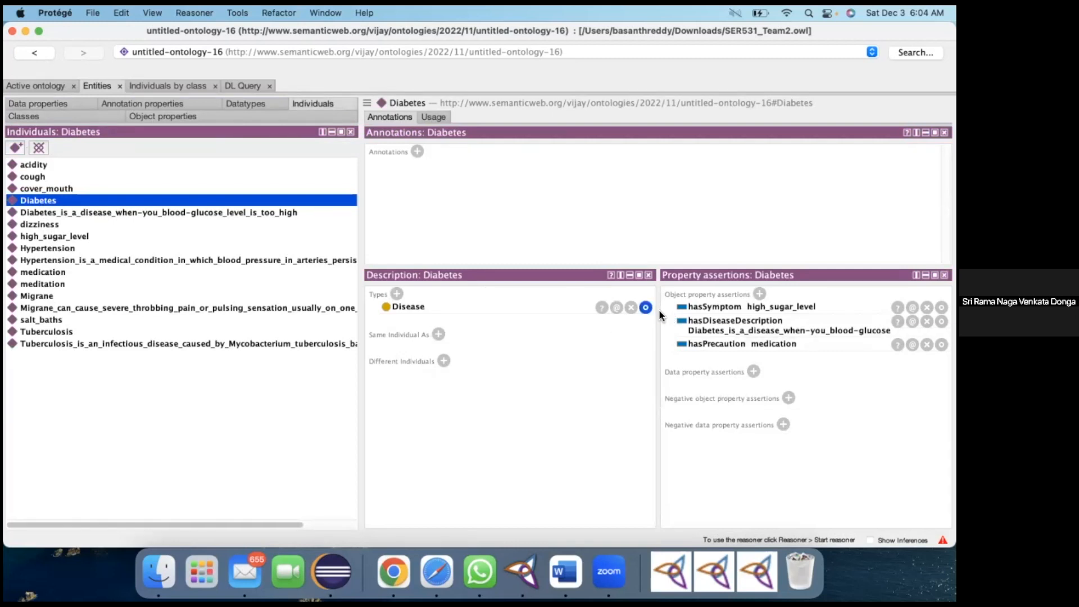
mouse_move(60, 96)
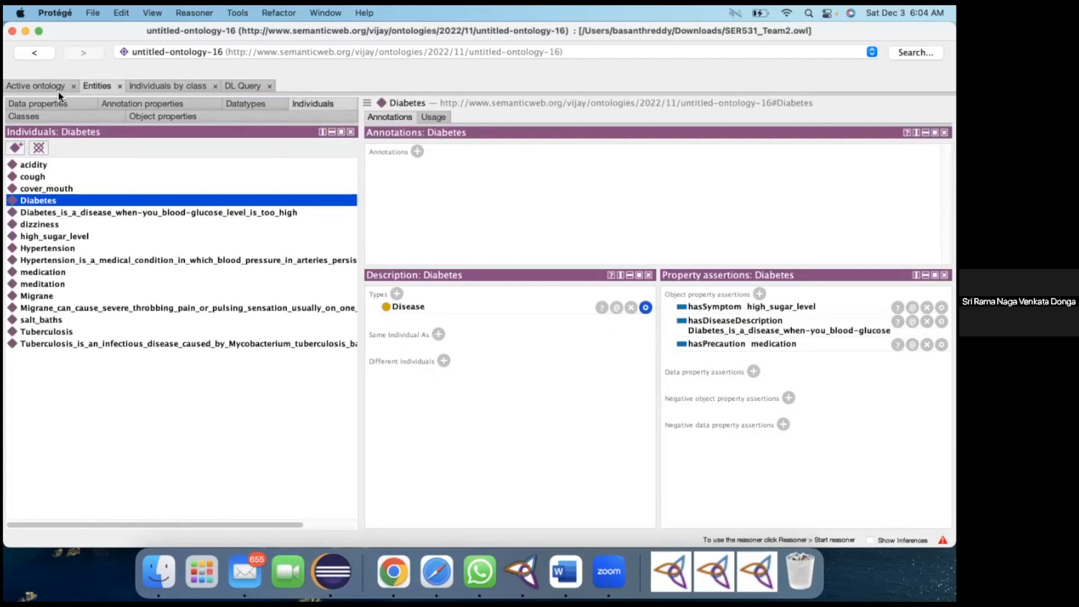
left_click(24, 116)
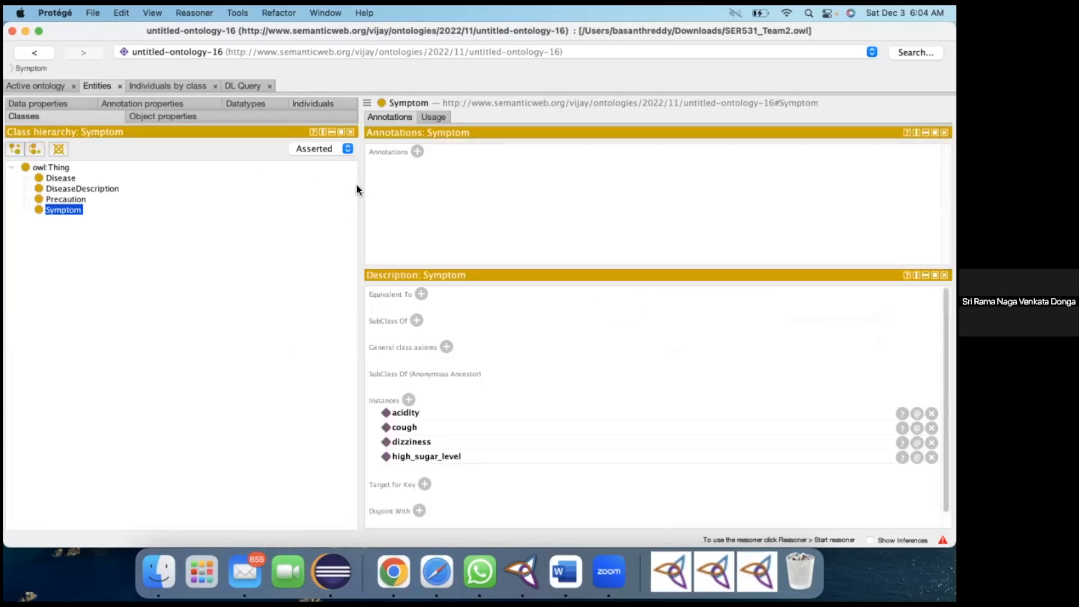
mouse_move(468, 154)
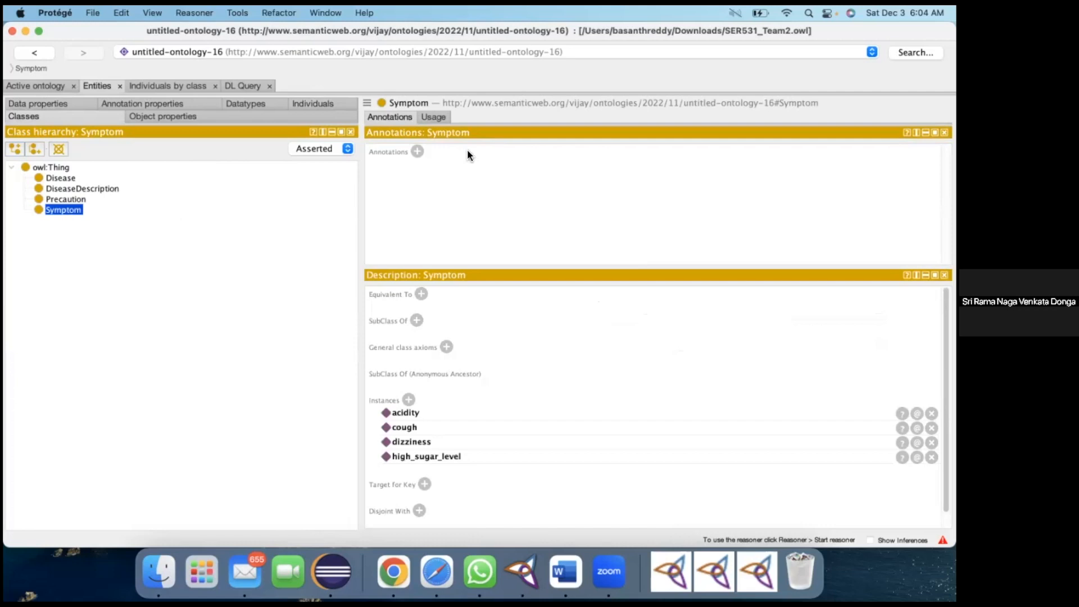
mouse_move(537, 74)
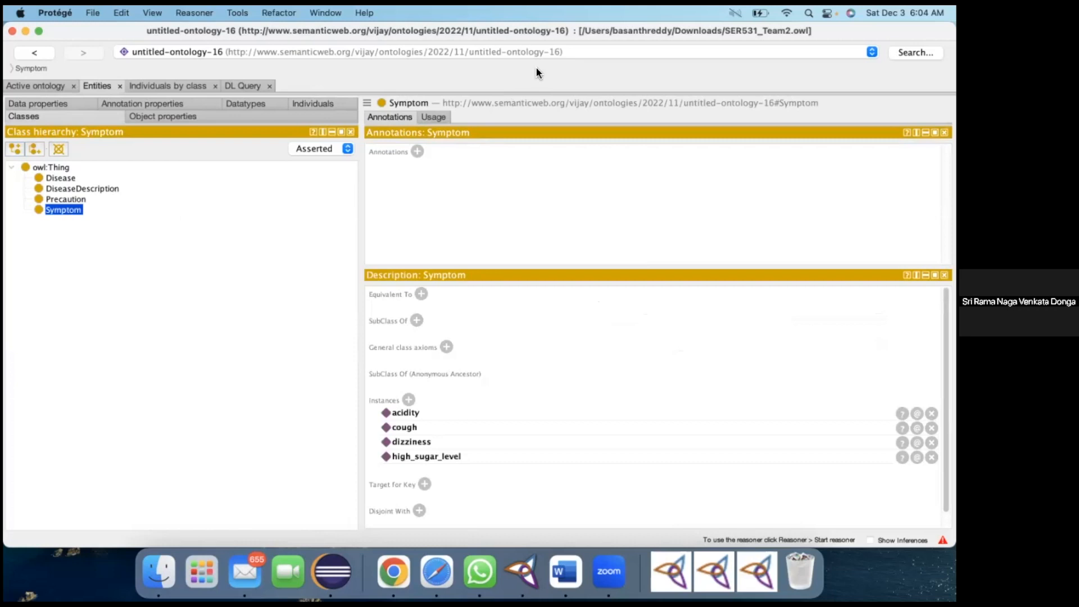
mouse_move(441, 308)
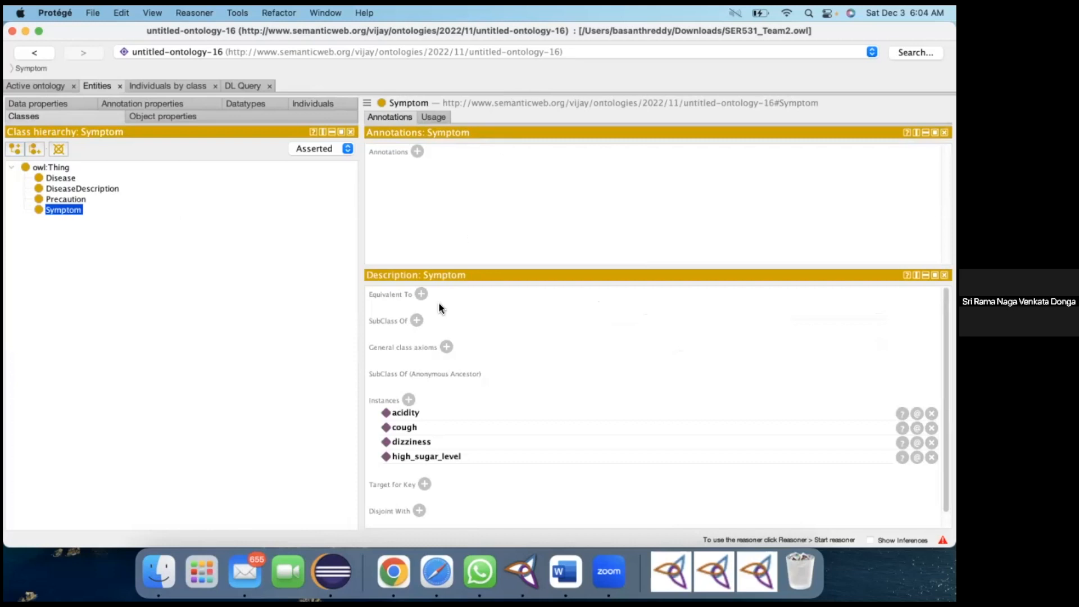
mouse_move(554, 63)
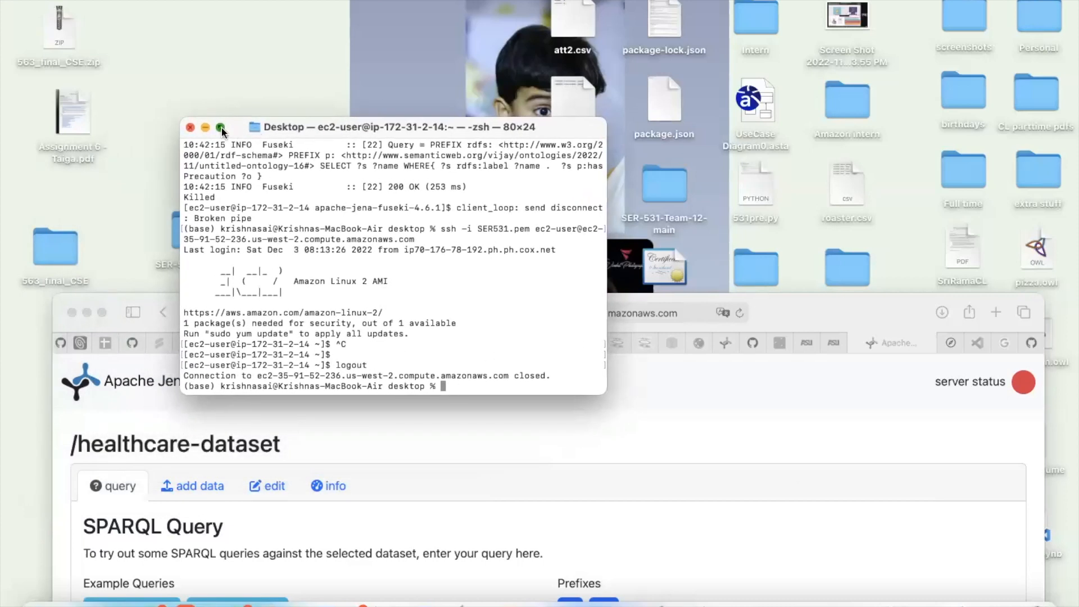
Run ./fuseki-server --mem /healthcare-dataset in the enlarged terminal.
left_click(221, 127)
type("cd opt/fuseki/apache-jena-fuseki-4.6.1/")
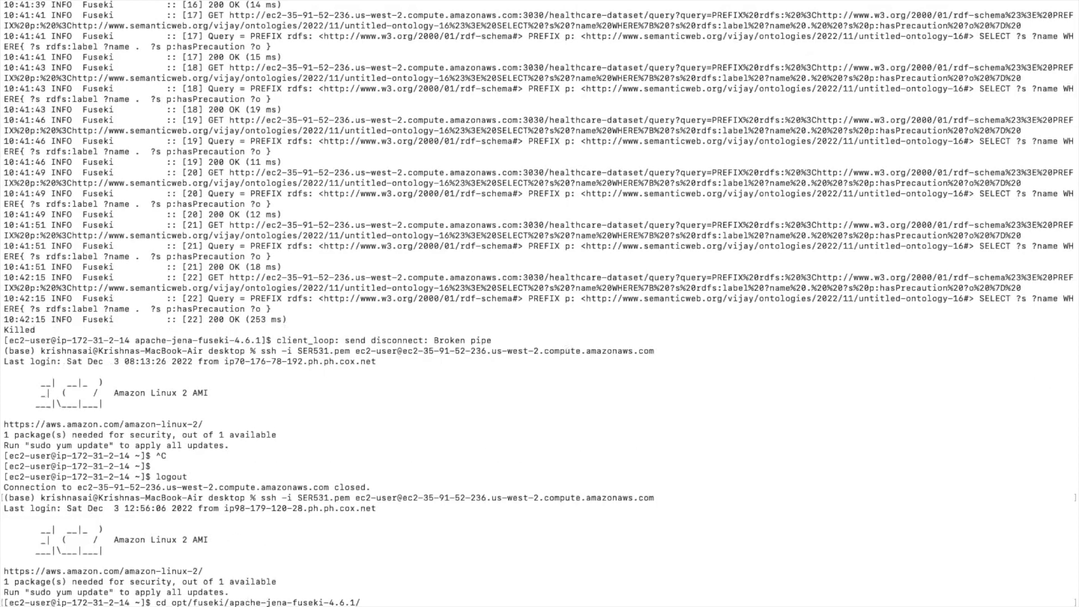
type("./fuseki-server --mem /healthcare-dataset")
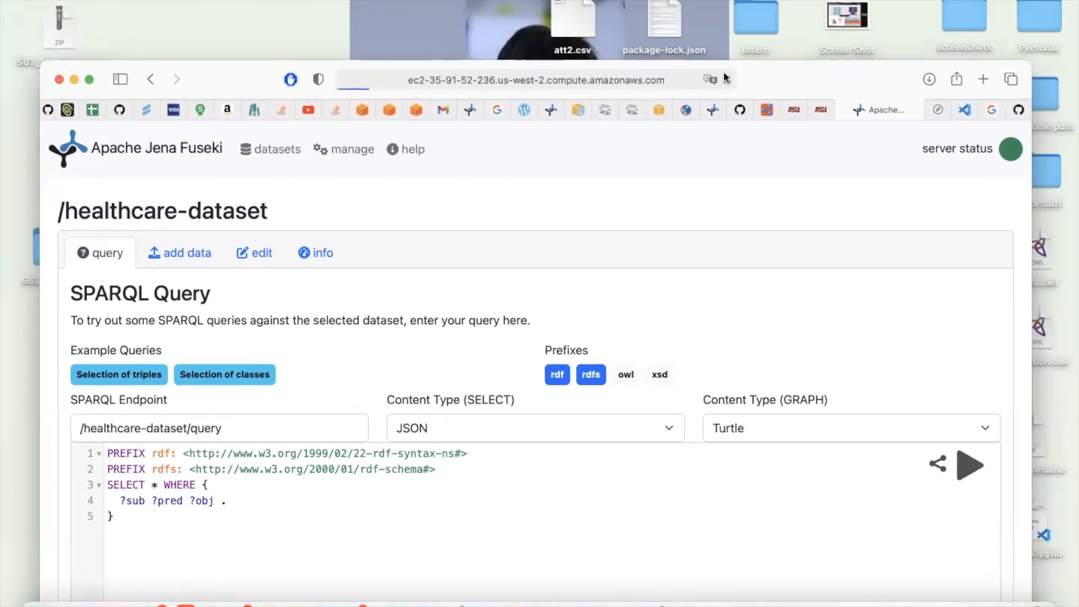
Upload SER531_Team2.owl into healthcare-dataset, loading 86 triples.
left_click(276, 148)
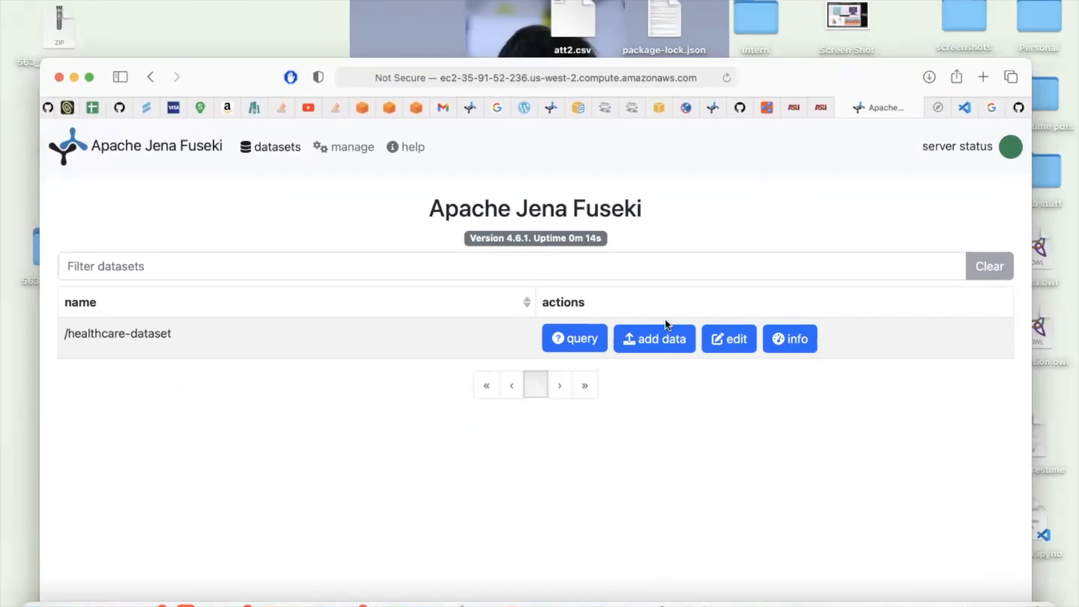
left_click(654, 338)
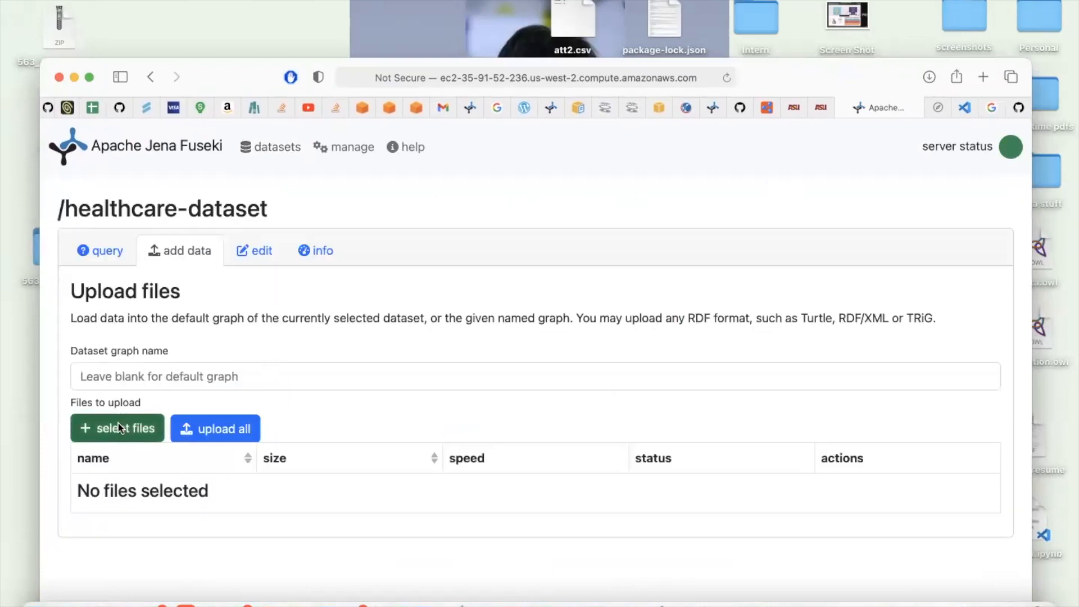
left_click(116, 428)
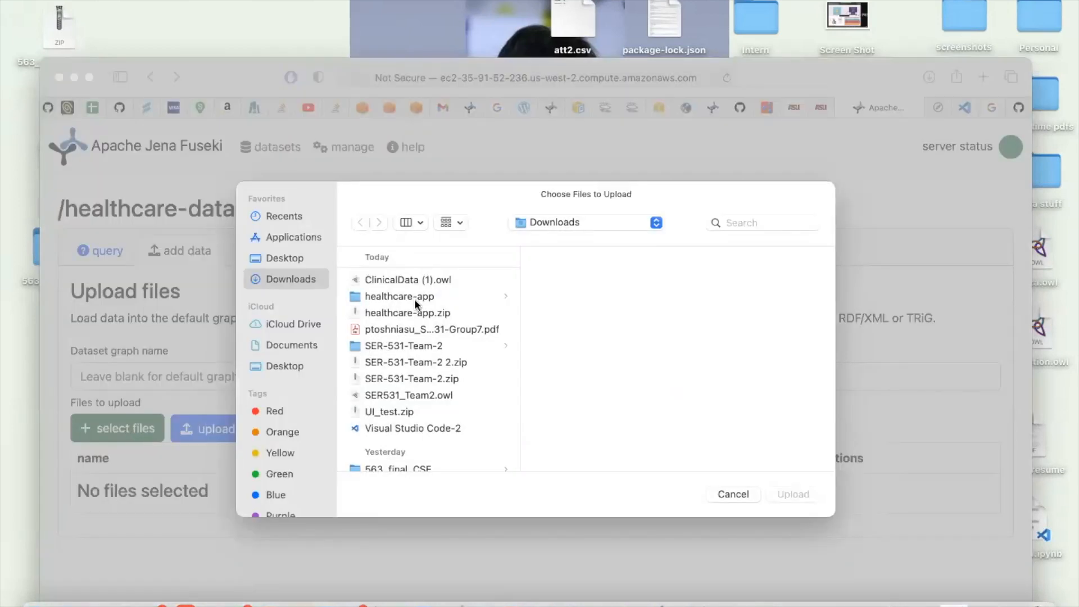
left_click(409, 394)
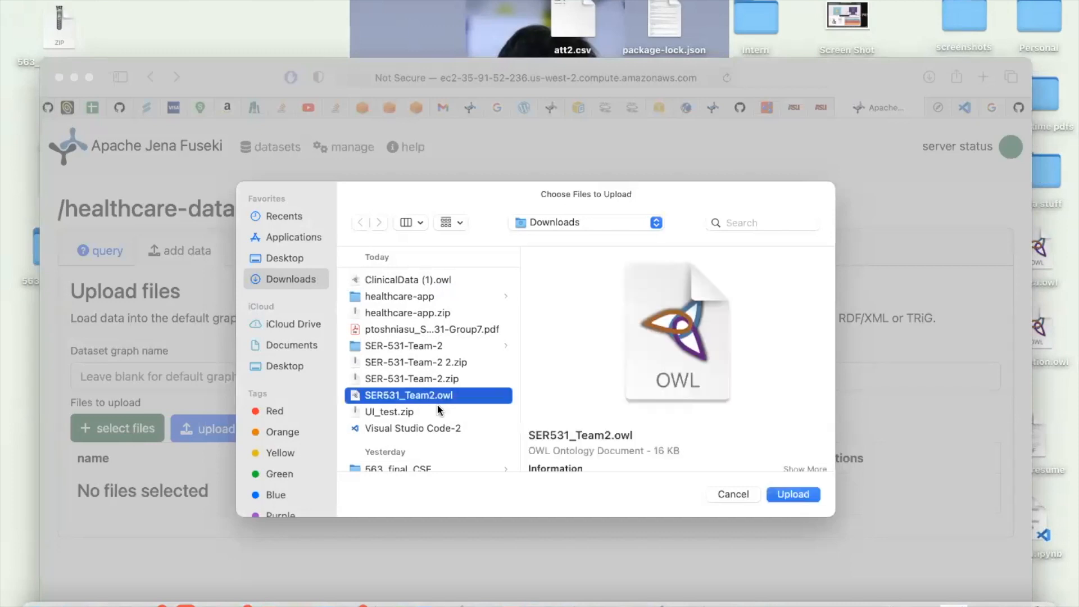
left_click(793, 495)
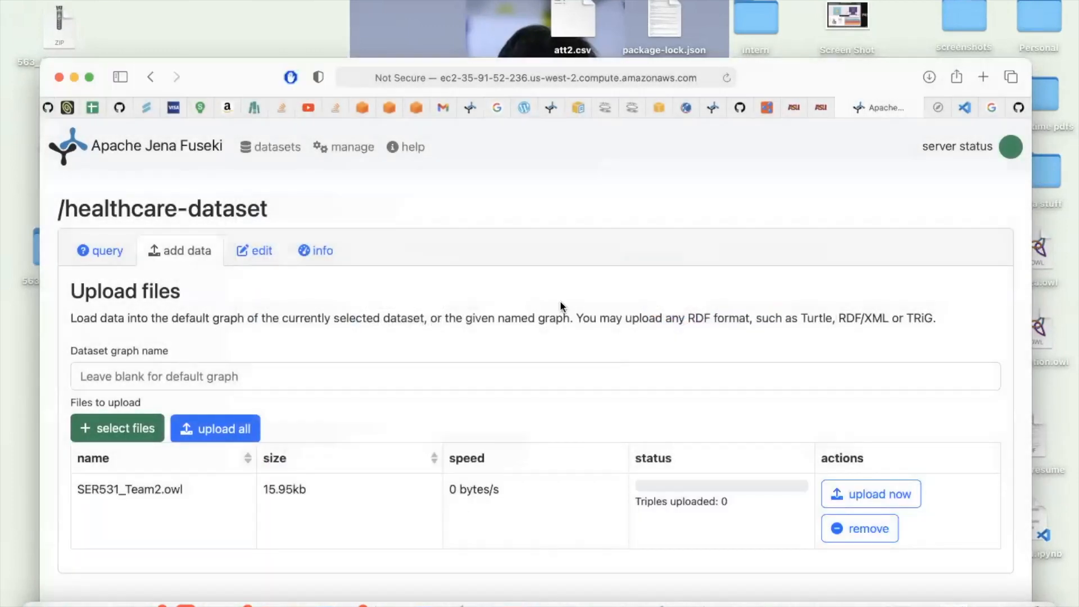
left_click(870, 494)
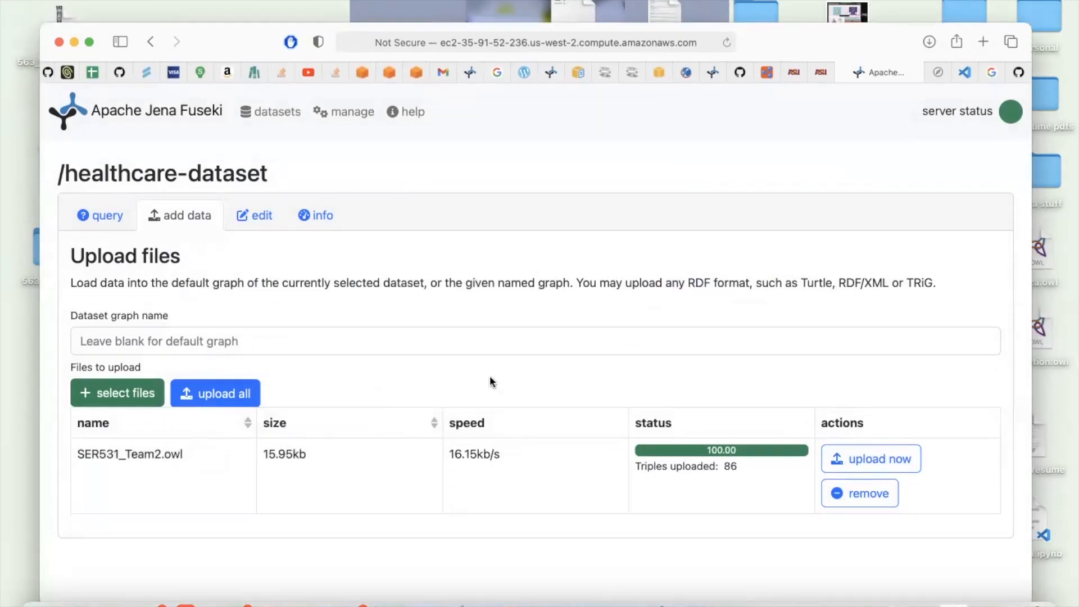
Go to the dataset's SPARQL query page.
left_click(100, 216)
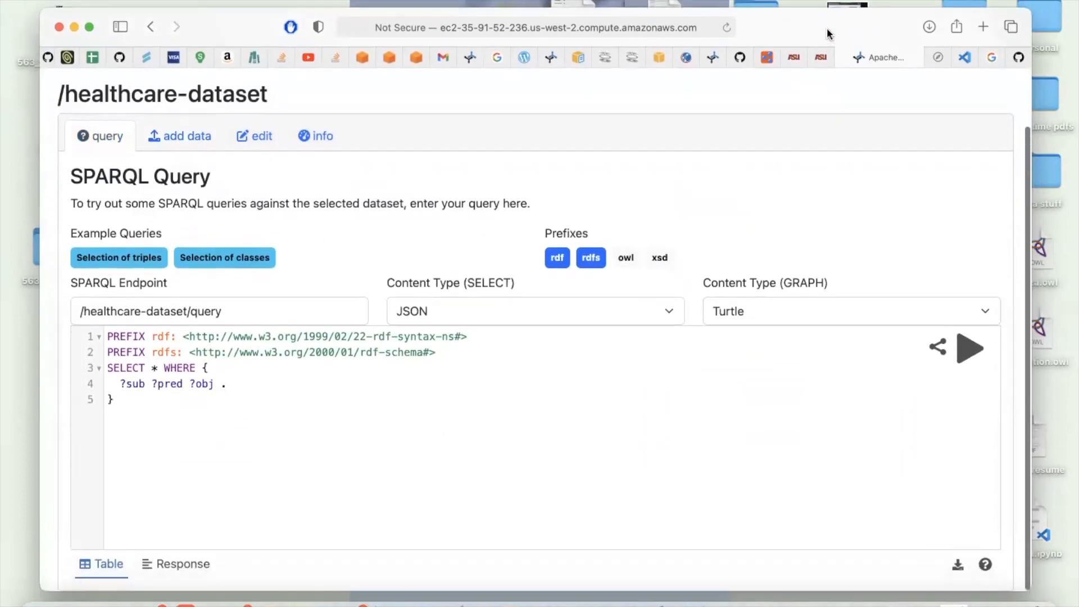
Run the select-all-triples query and scroll through its 86 subject-predicate-object results.
left_click(970, 347)
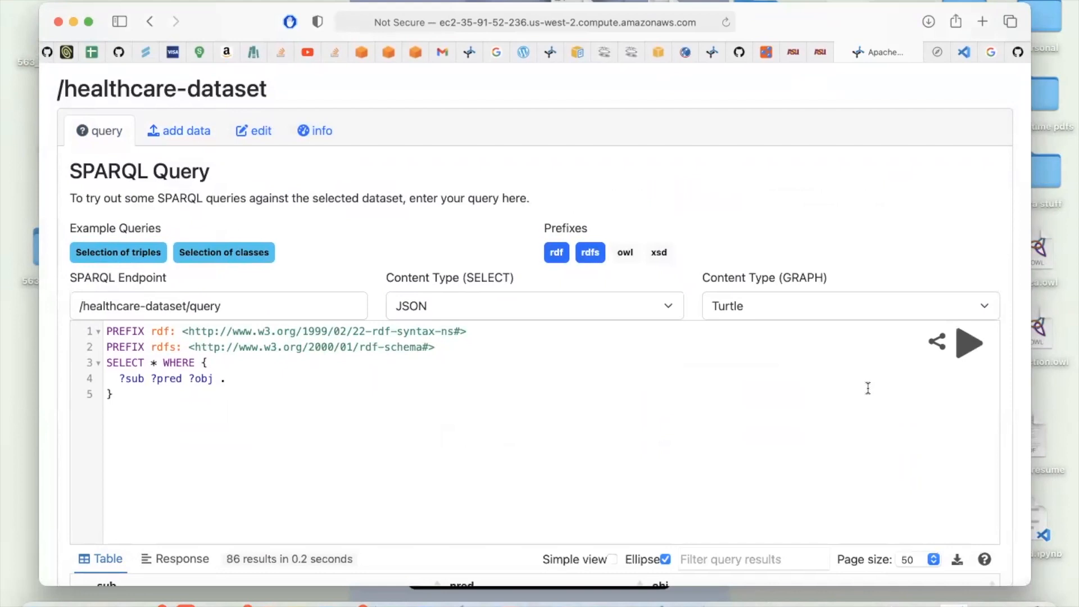
scroll("down", 3)
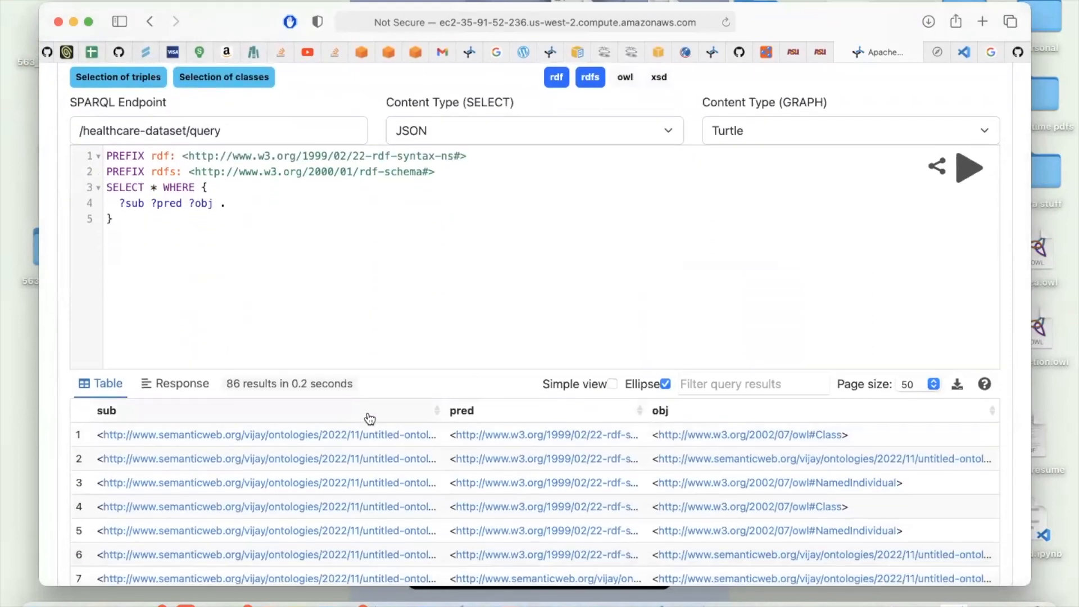
scroll("down", 3)
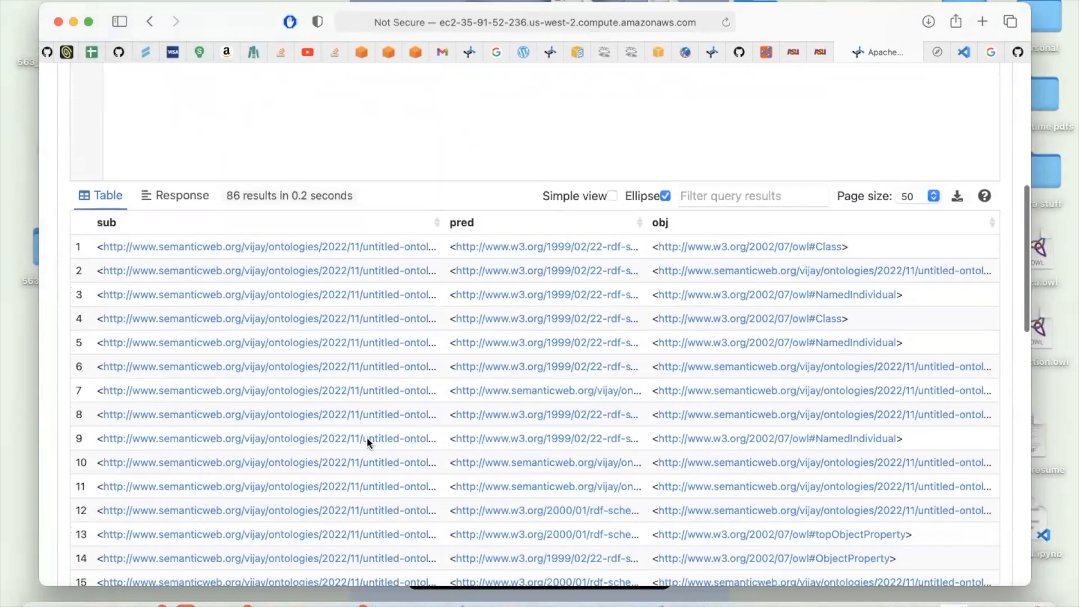
scroll("down", 3)
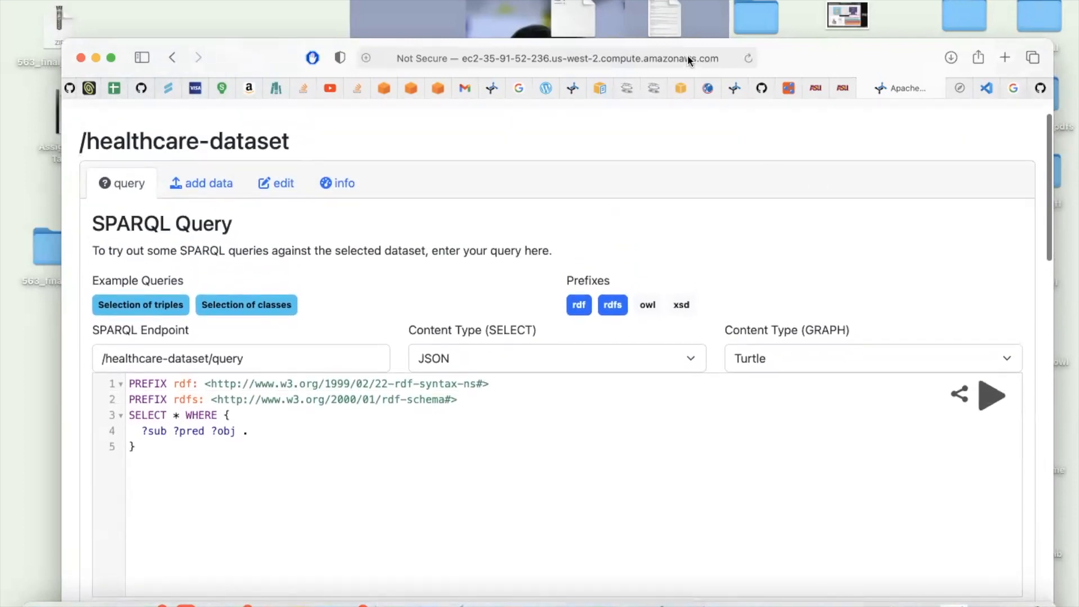
left_click(554, 58)
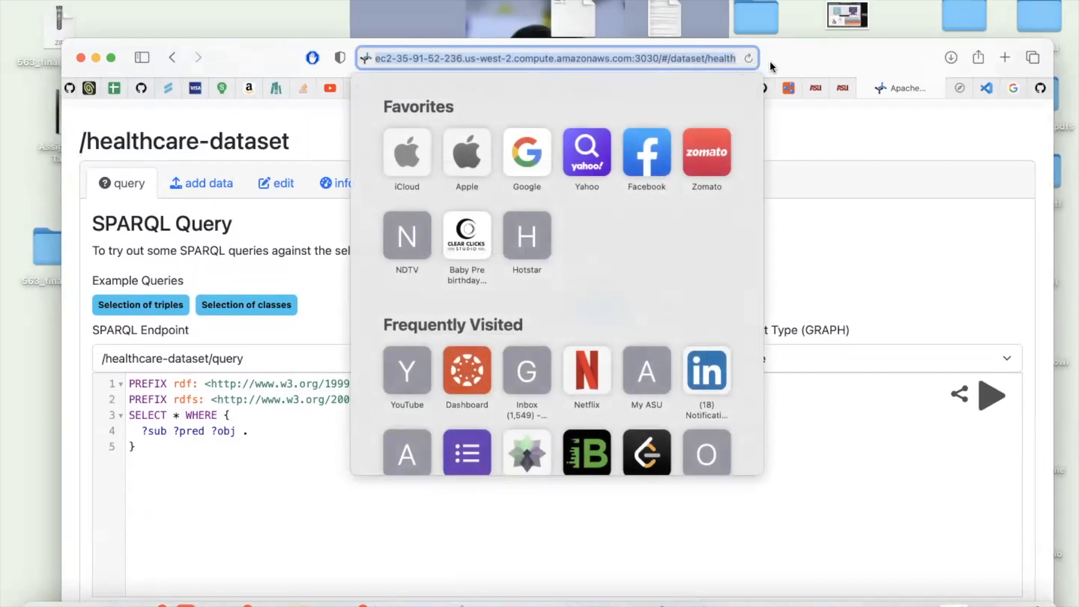
mouse_move(799, 68)
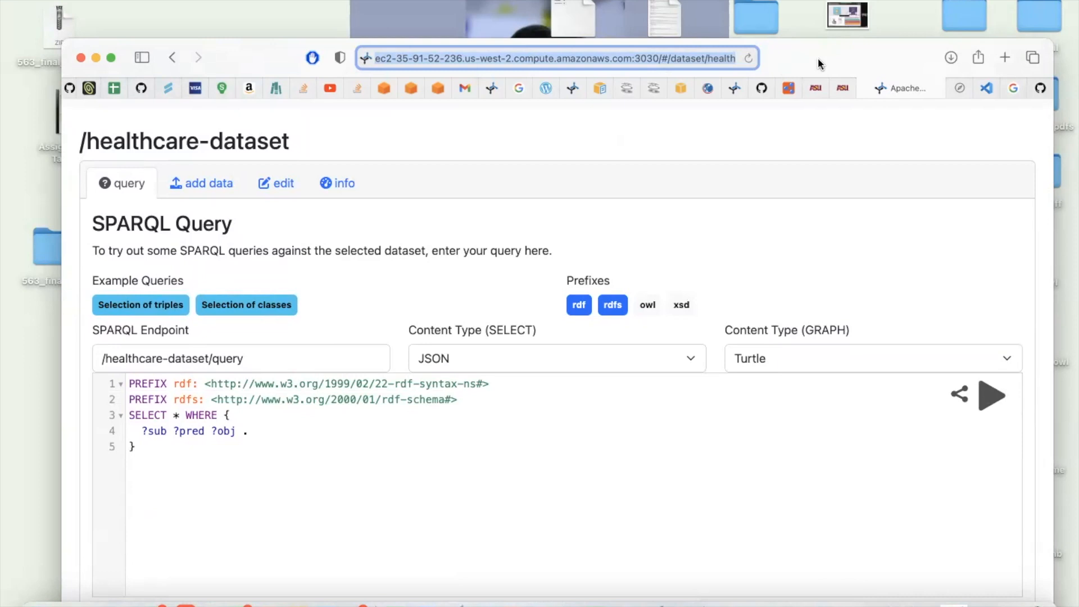
mouse_move(651, 23)
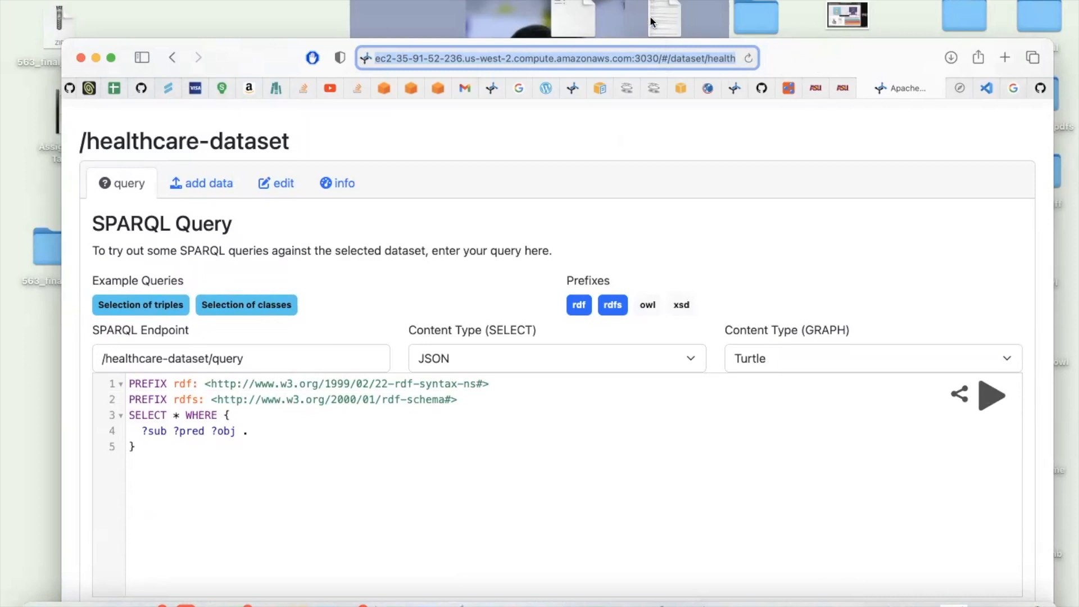
mouse_move(636, 38)
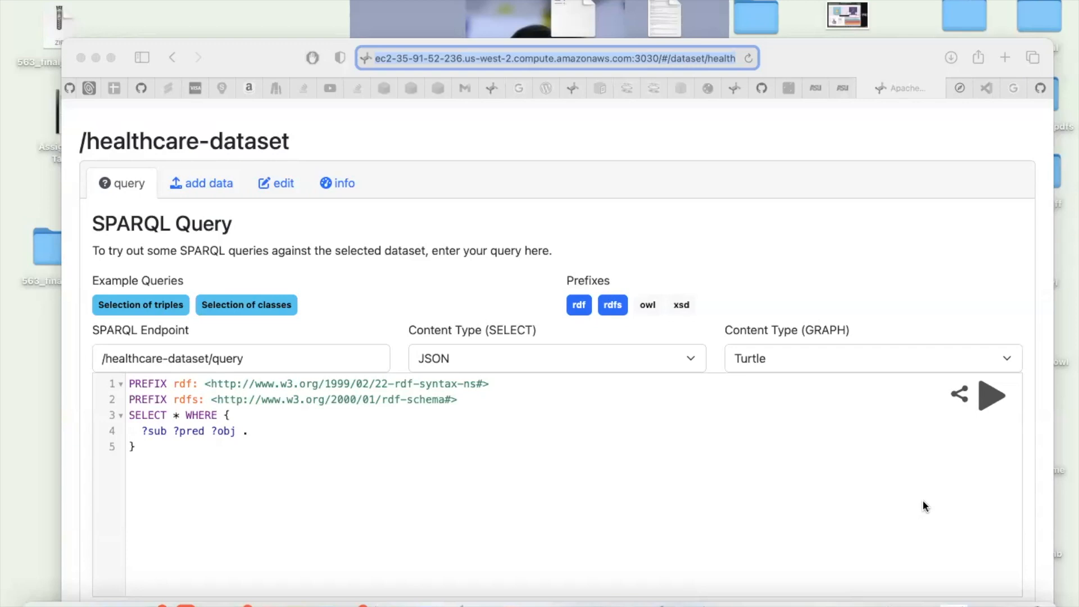
left_click(992, 395)
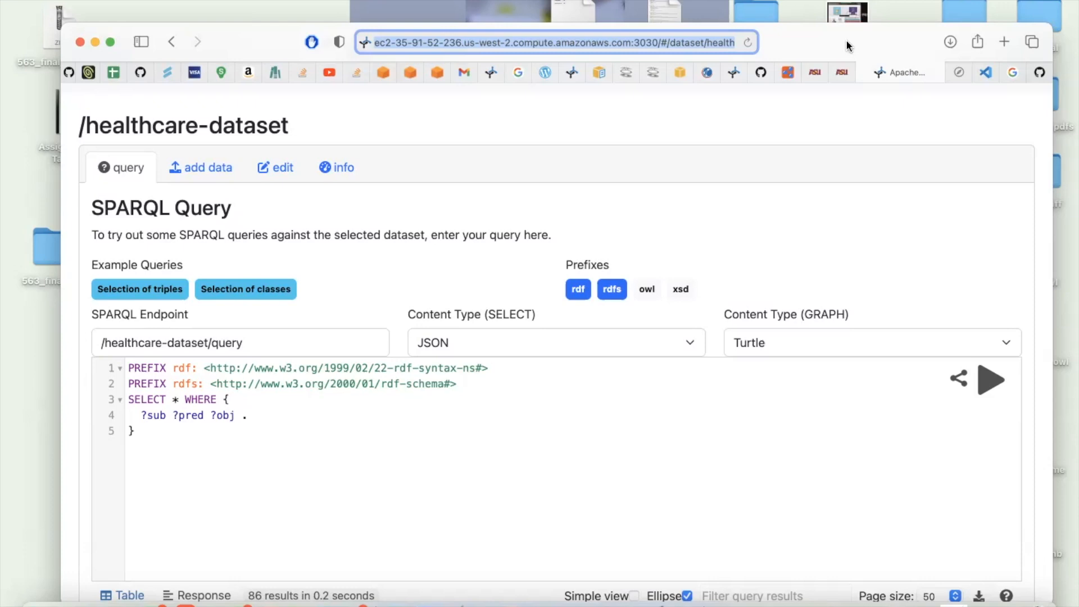
mouse_move(648, 482)
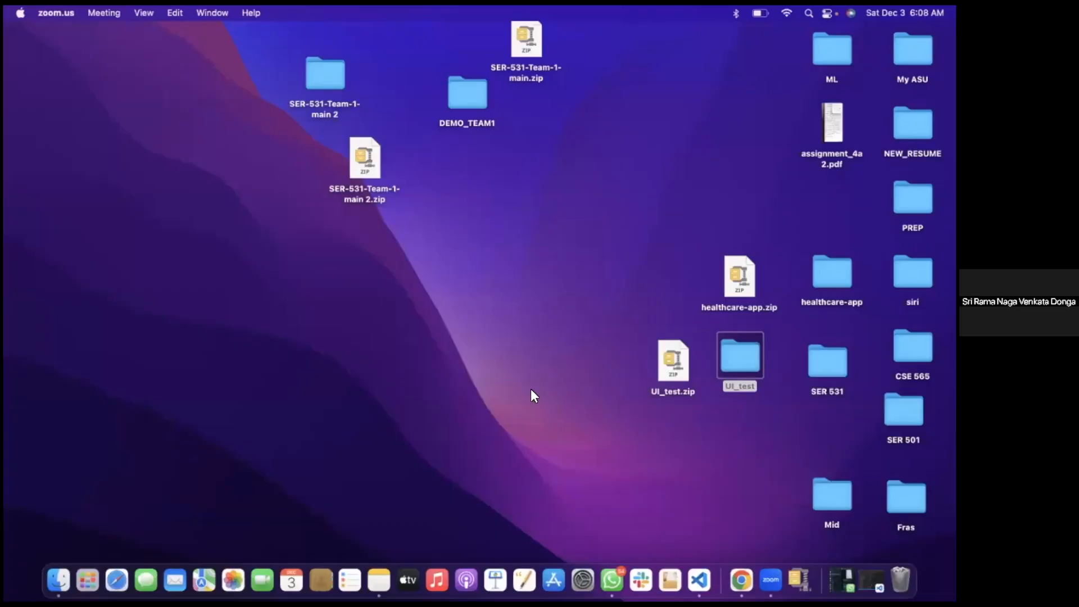
Bring the Chrome window with the Patient Portal at localhost:4200 forward.
left_click(740, 580)
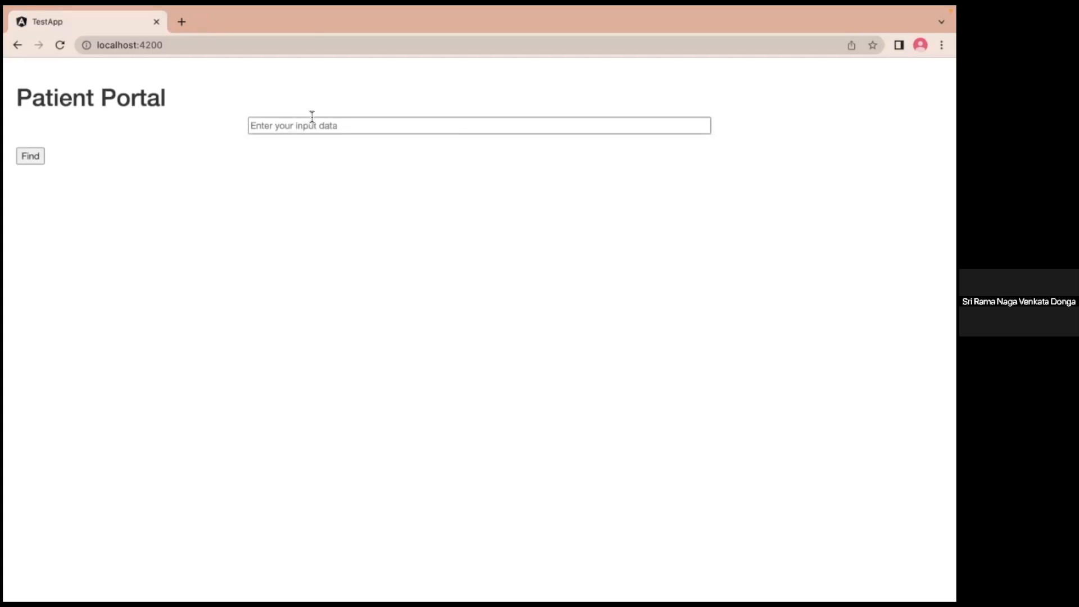
left_click(478, 125)
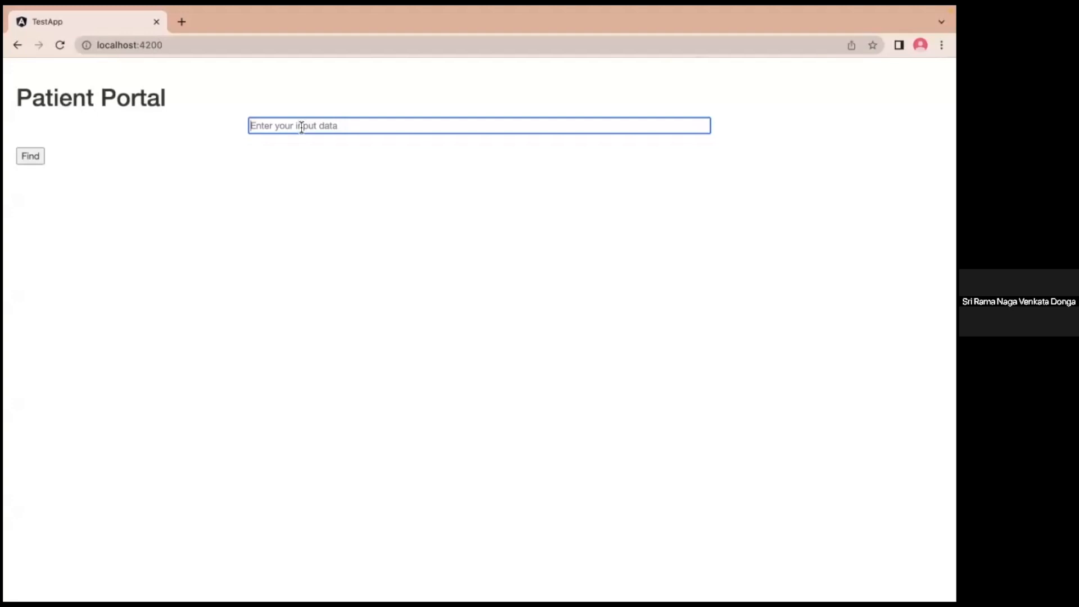
mouse_move(296, 124)
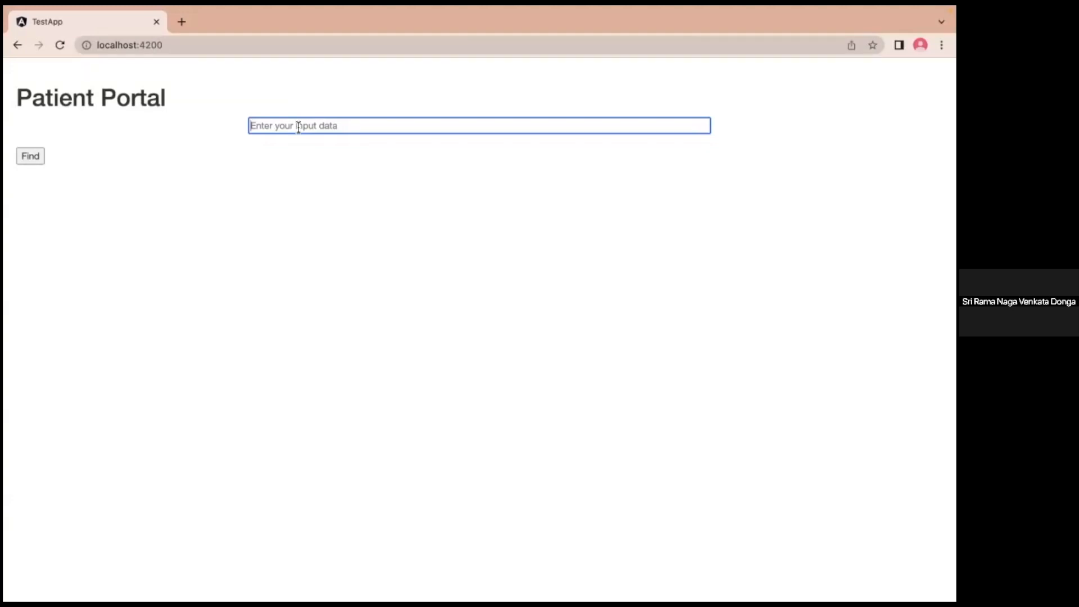
Enter the Diabetes clinical note and use Find to get symptoms high sugar level, precautions medication.
type("argy, polyuria. The patient has precautions balanced diet, exercise, regularly checking sugar levels, medication.")
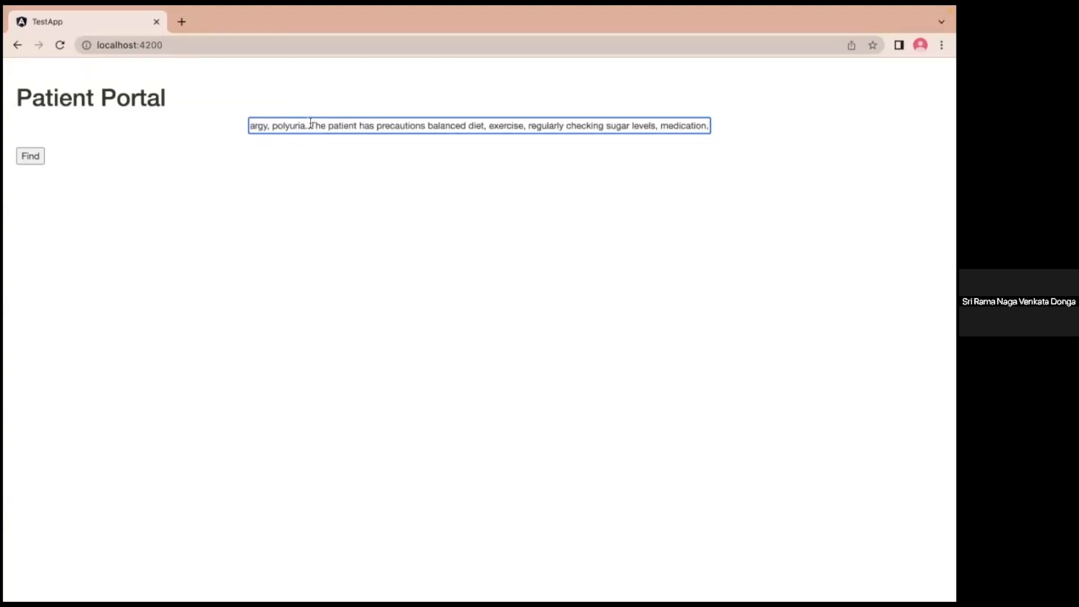
left_click(31, 155)
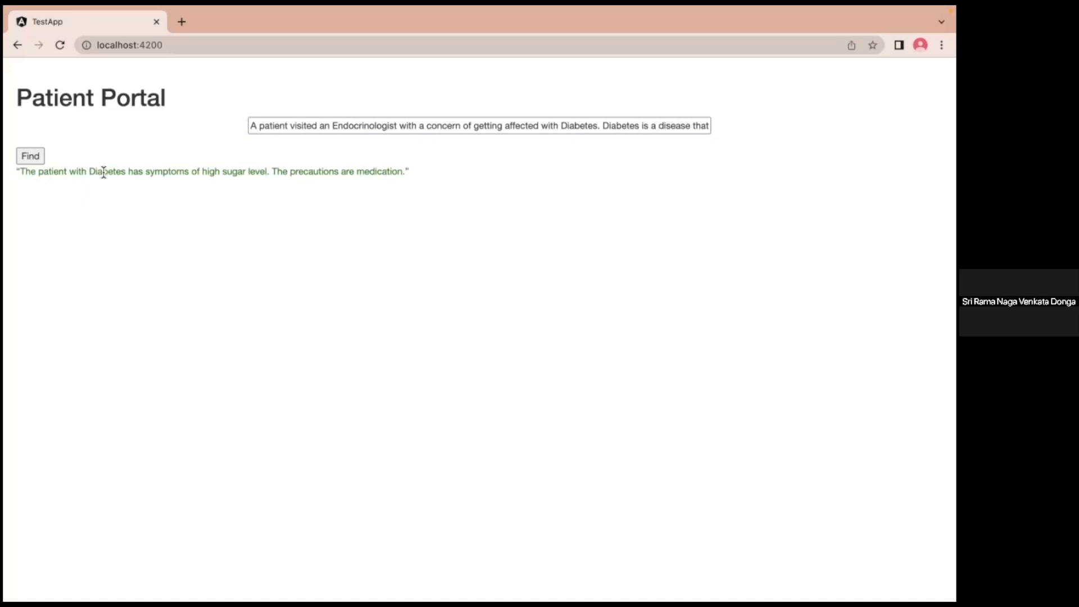
mouse_move(197, 139)
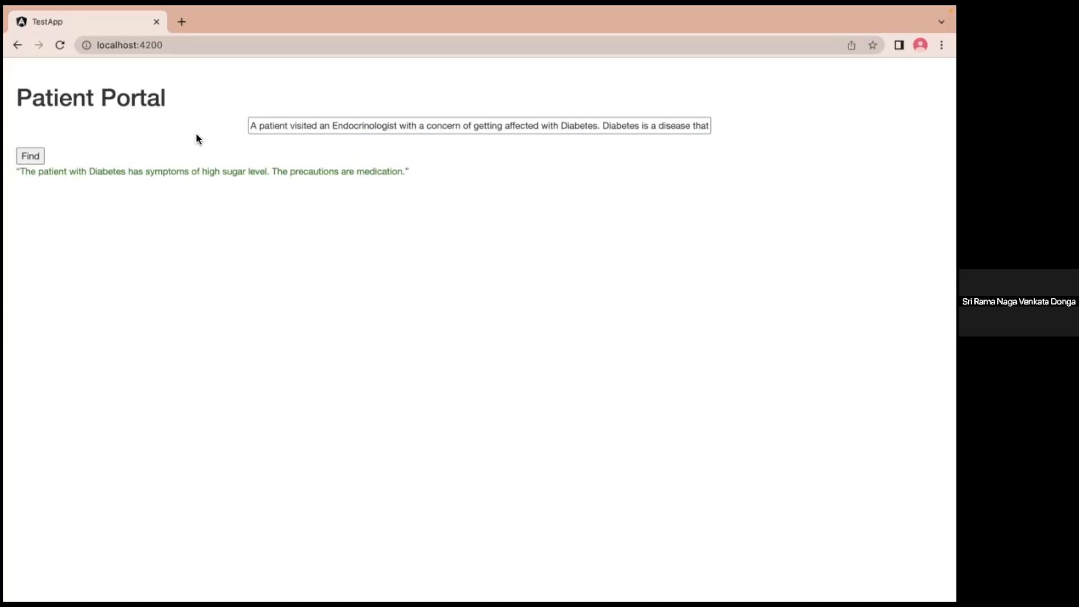